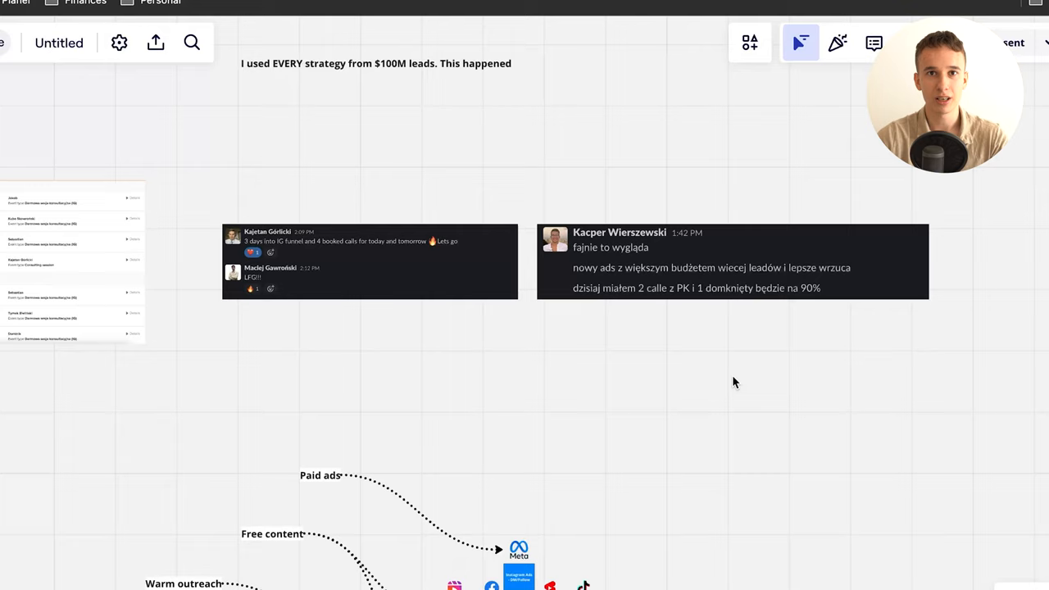
scroll("down", 3)
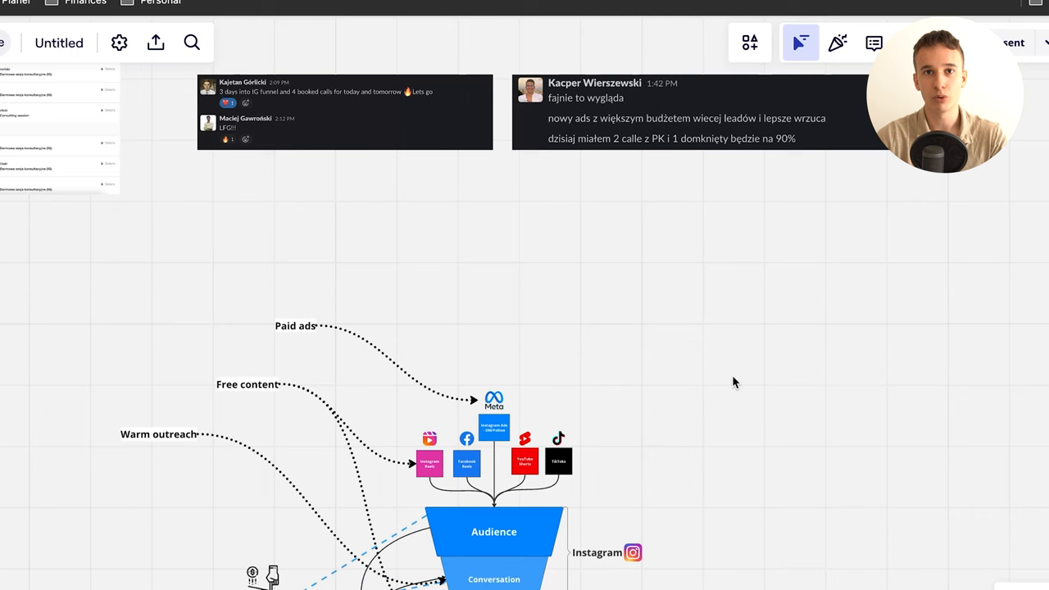